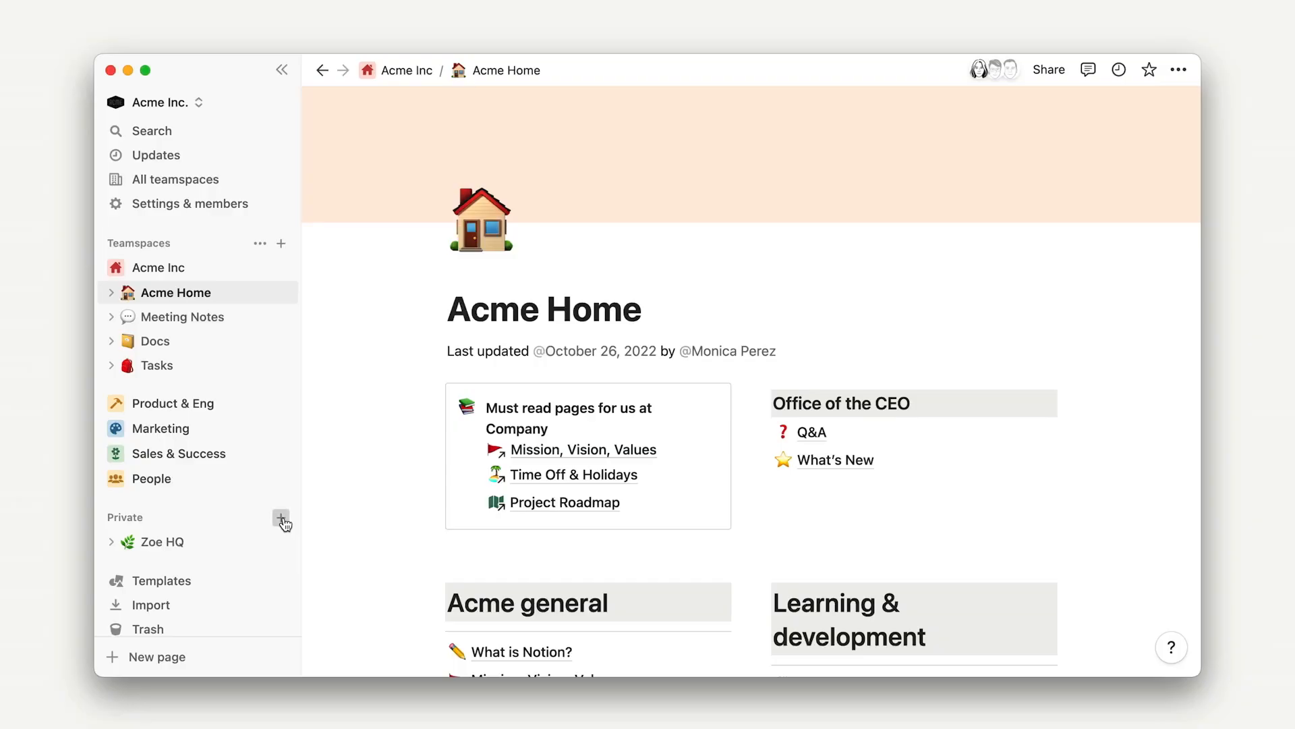
- Create a new private page started as an empty page with an icon
click(281, 521)
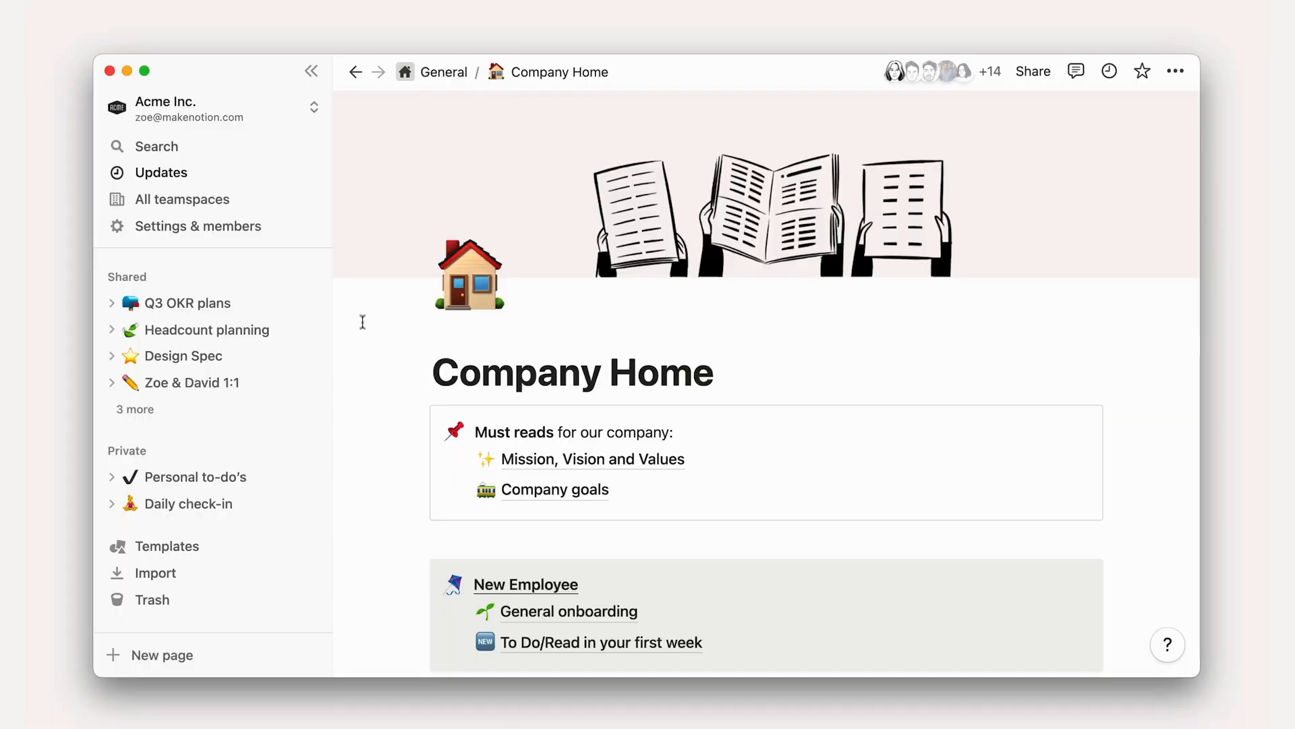
mouse_move(312, 455)
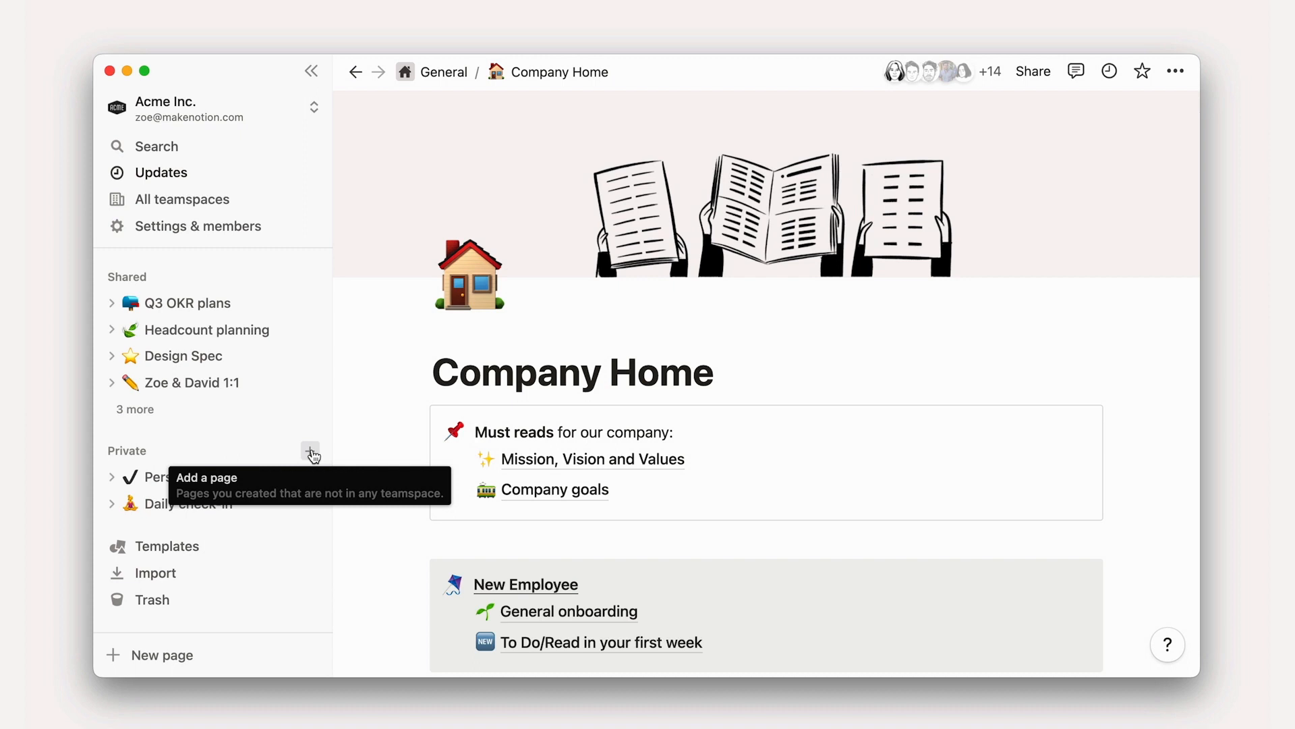
click(311, 451)
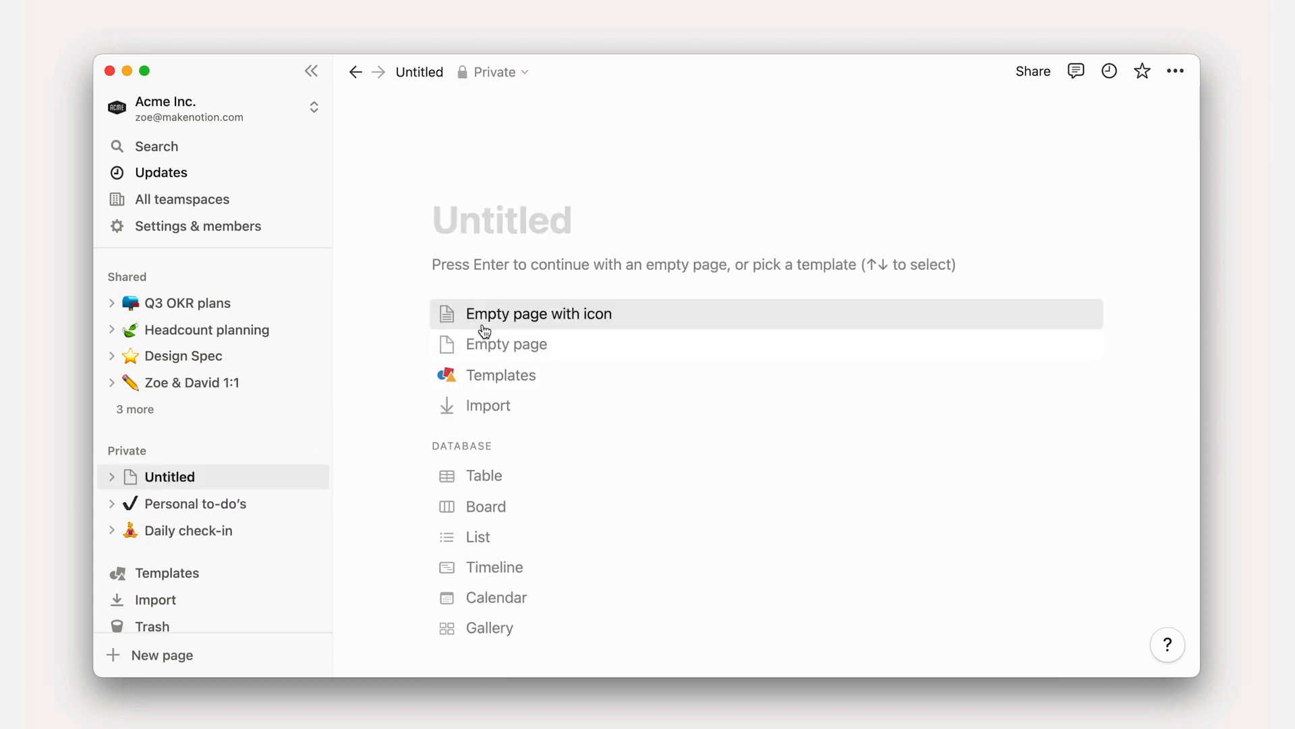
click(539, 313)
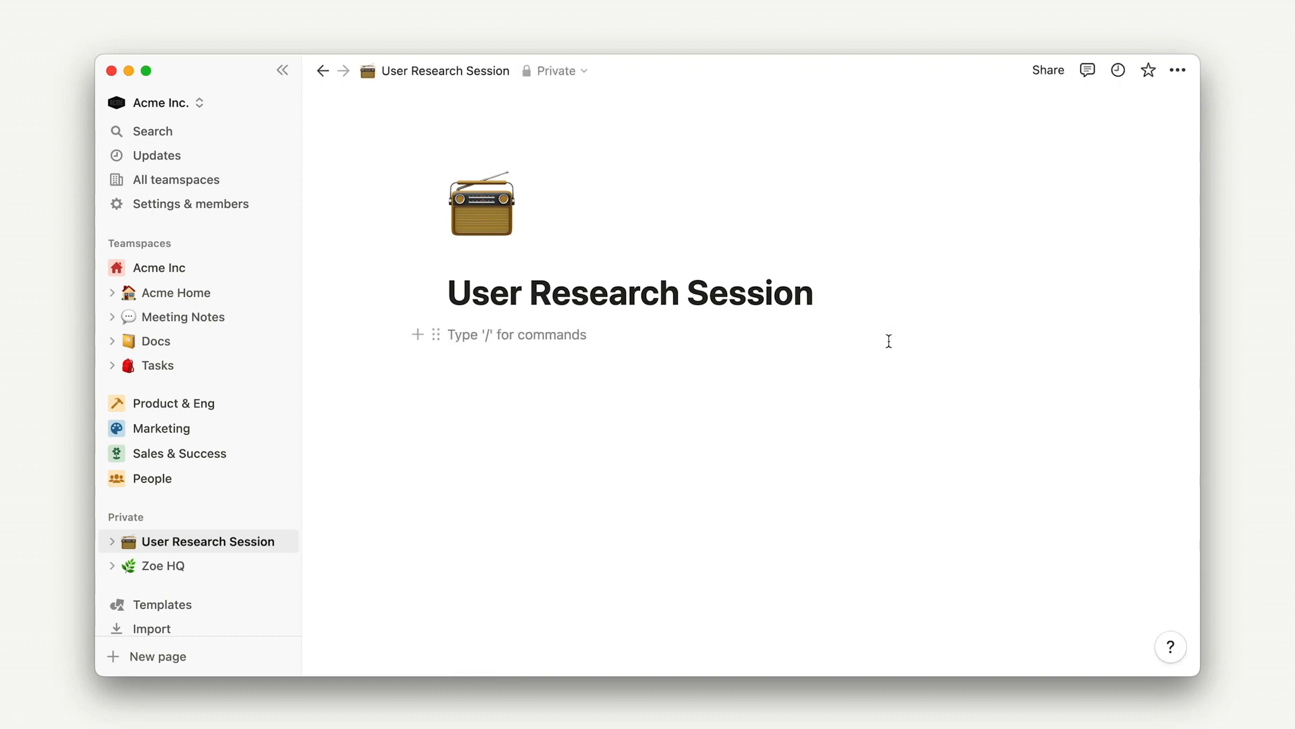
- Write Hello as the first line of the page body
text(Hello)
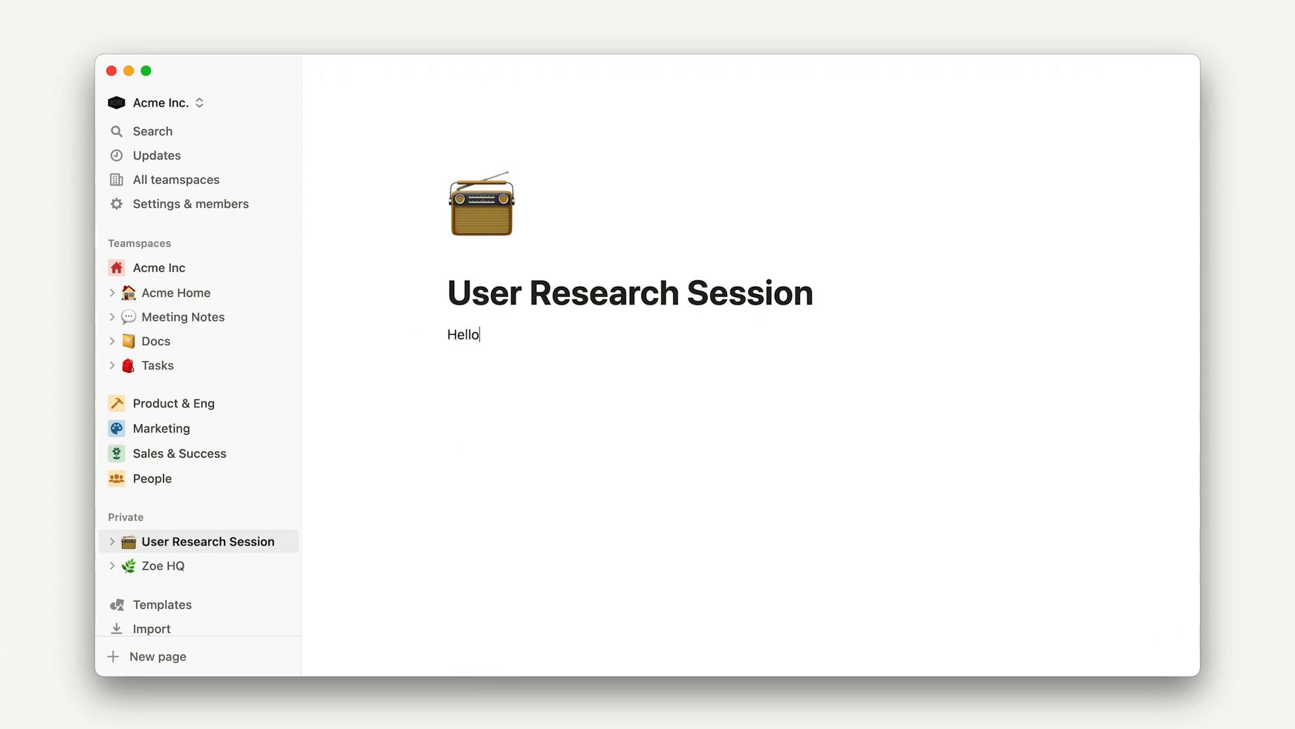
key(Backspace)
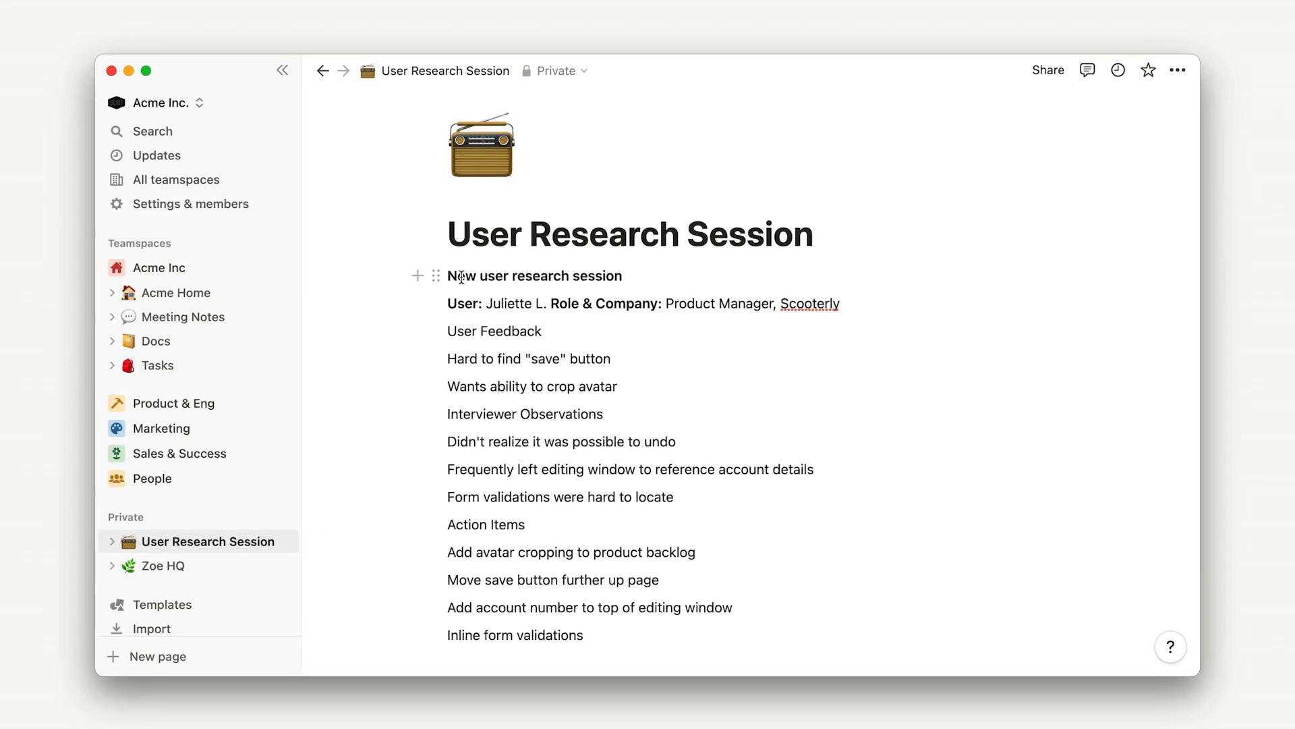
mouse_move(437, 275)
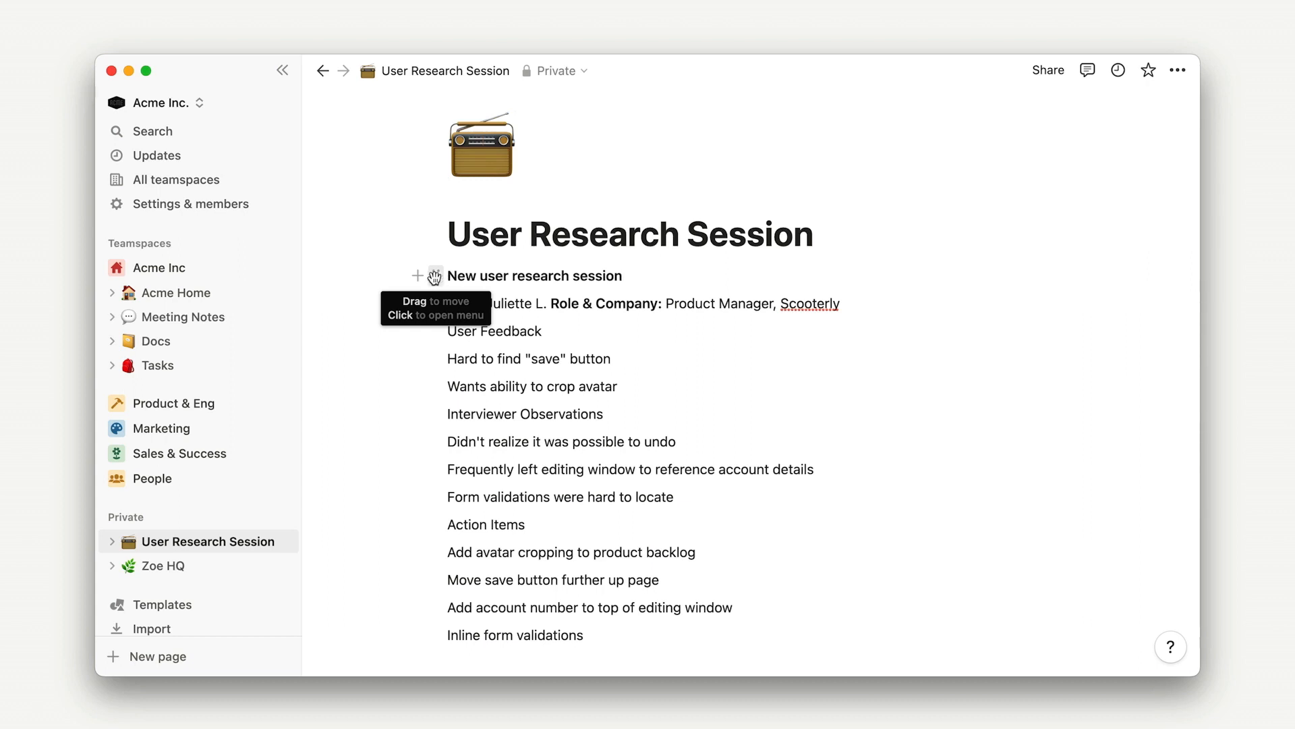
- Turn the section title lines into headings via /turn, then select both User Feedback lines
click(435, 275)
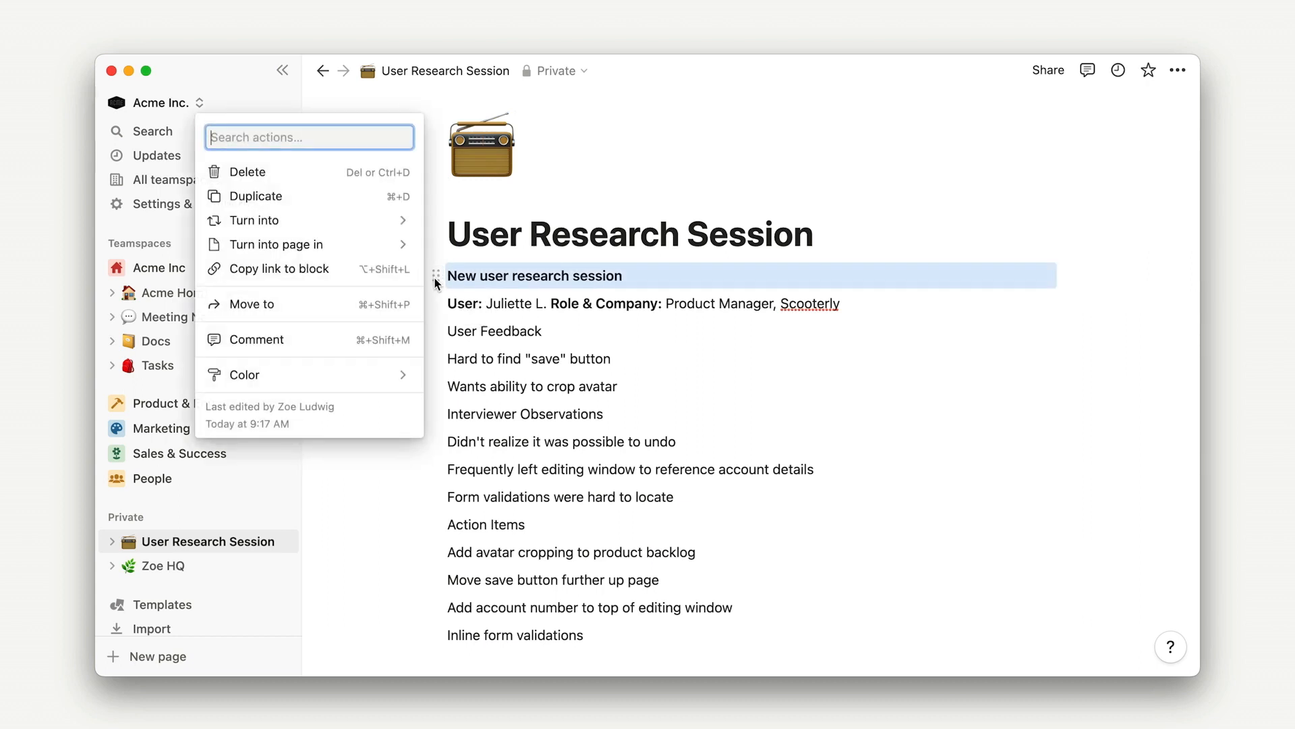
click(254, 220)
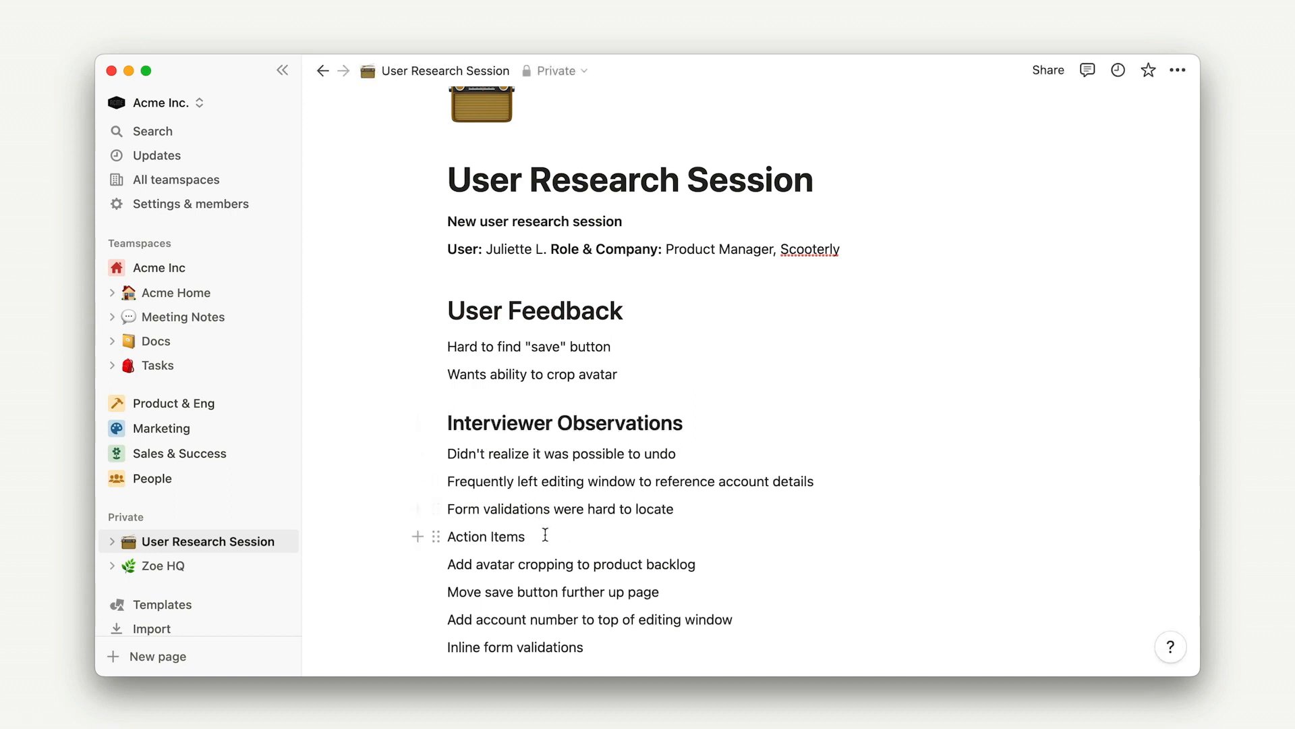
text(/turn)
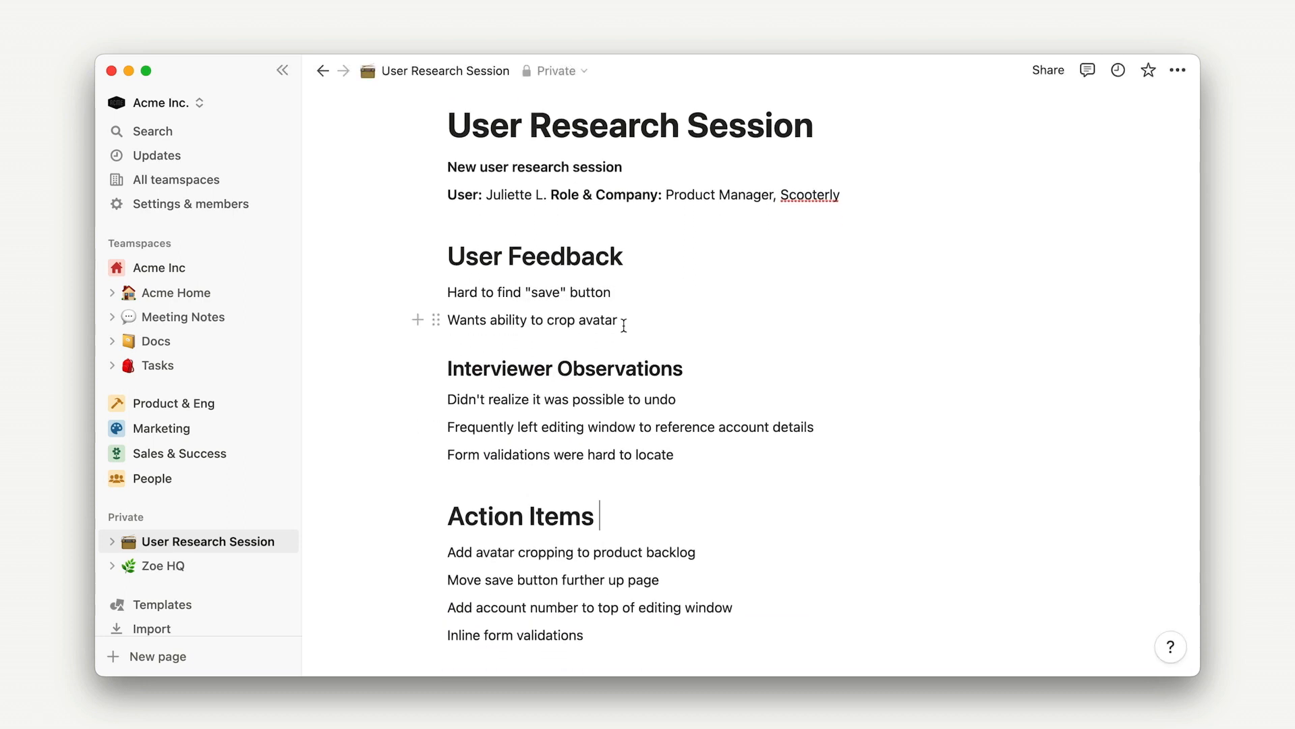
drag(459, 291, 615, 320)
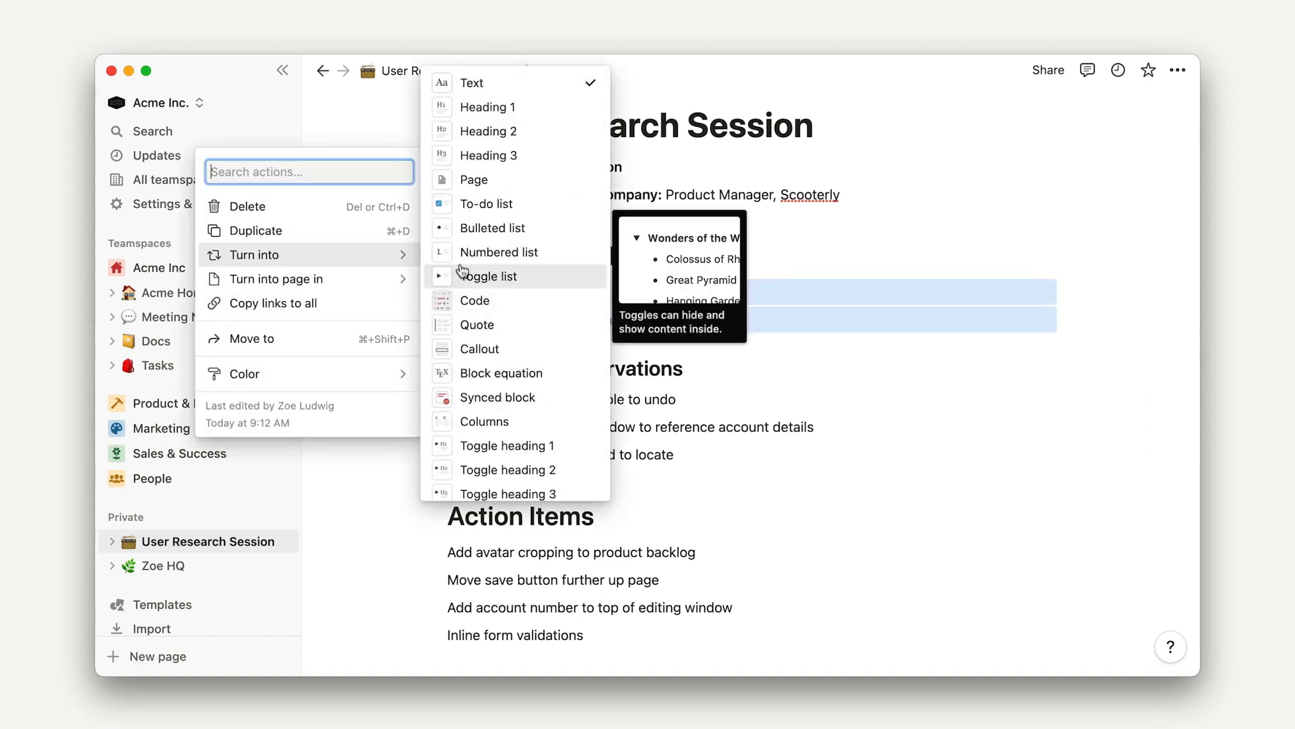
mouse_move(492, 228)
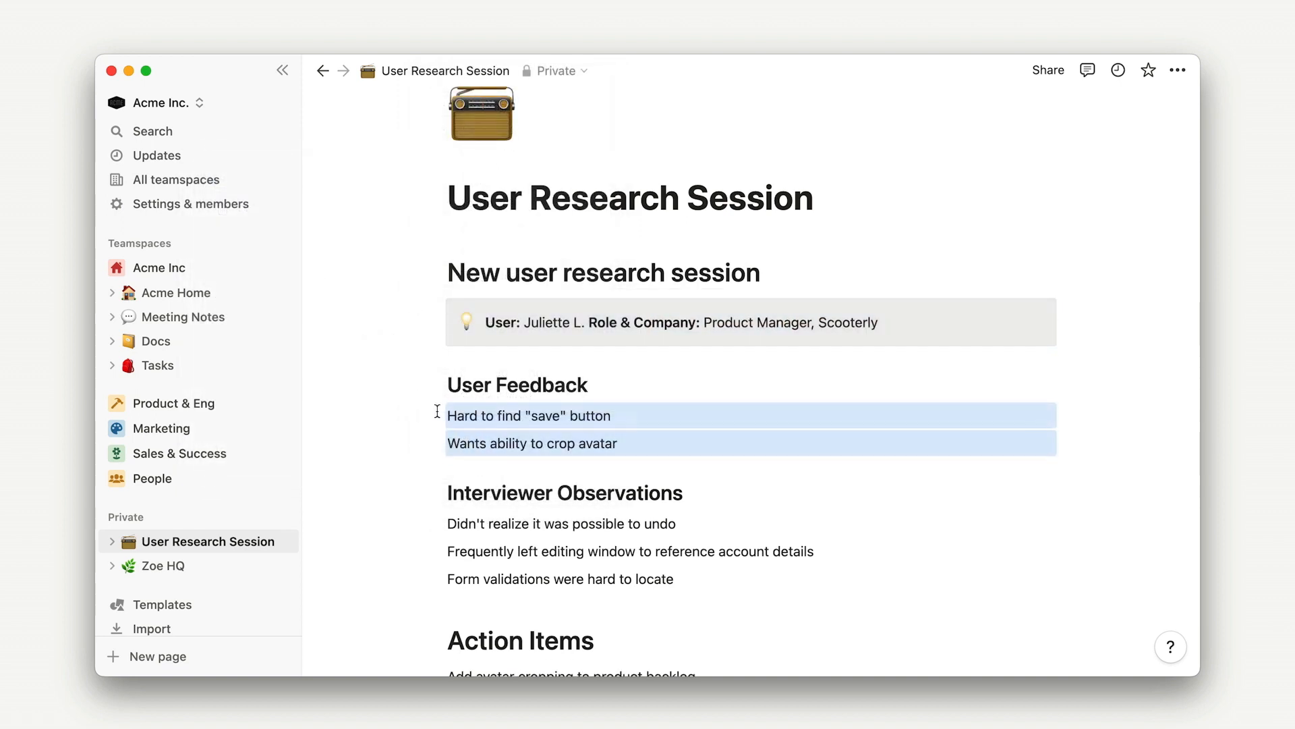
- Bring up the actions menu for the selected feedback lines
click(253, 378)
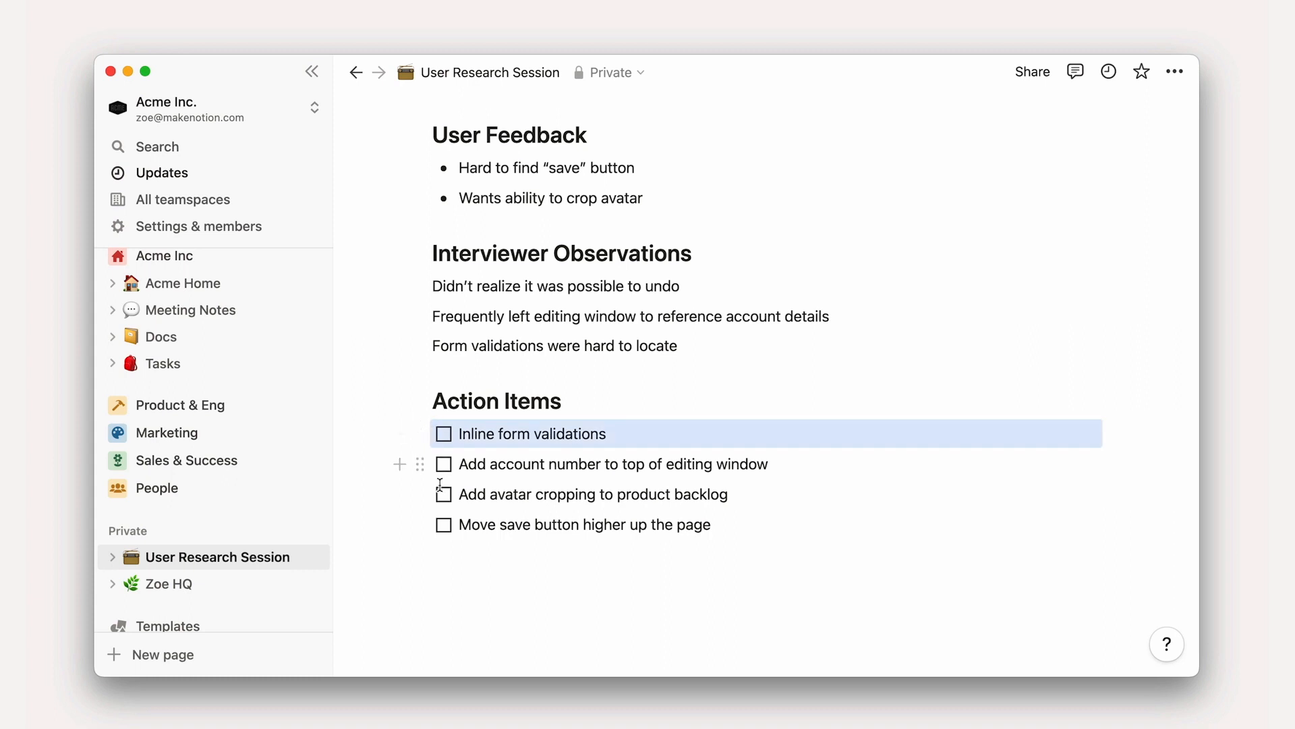
mouse_move(420, 524)
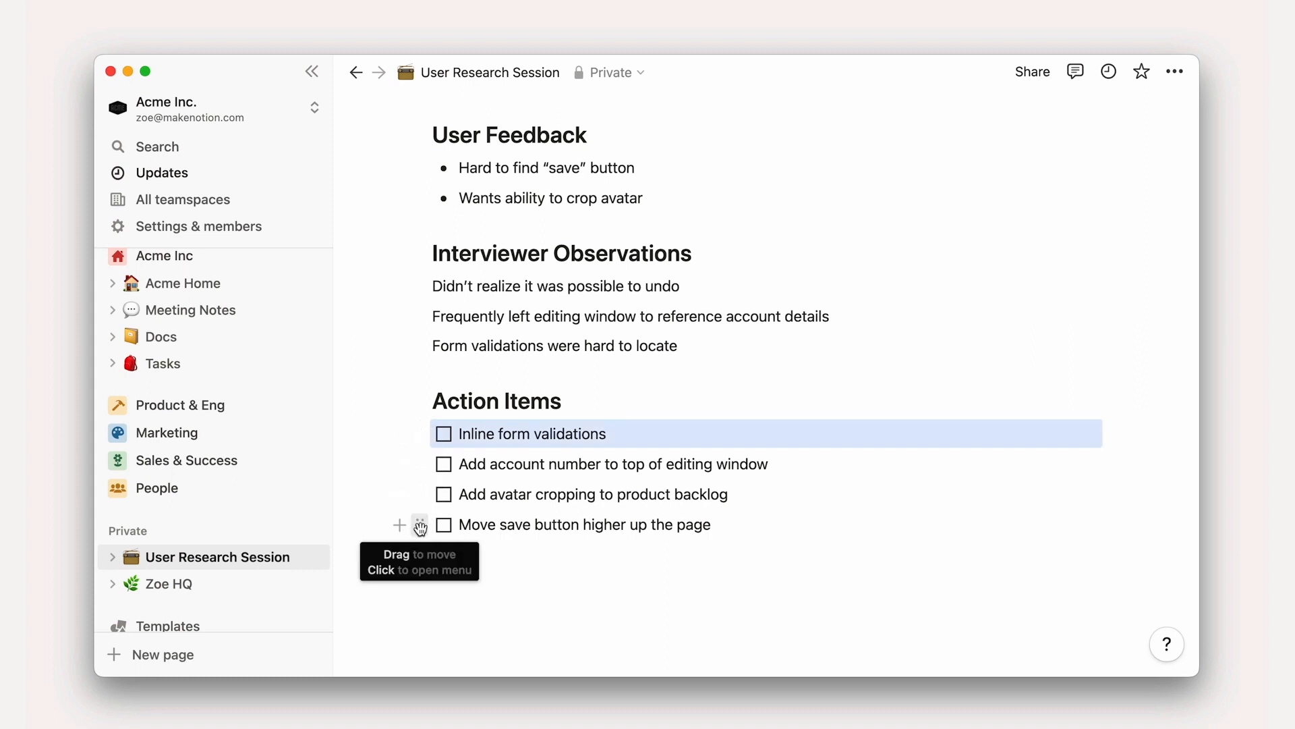
- Arrange the Action Items to-dos in two side-by-side columns, then switch pages
drag(421, 524, 790, 459)
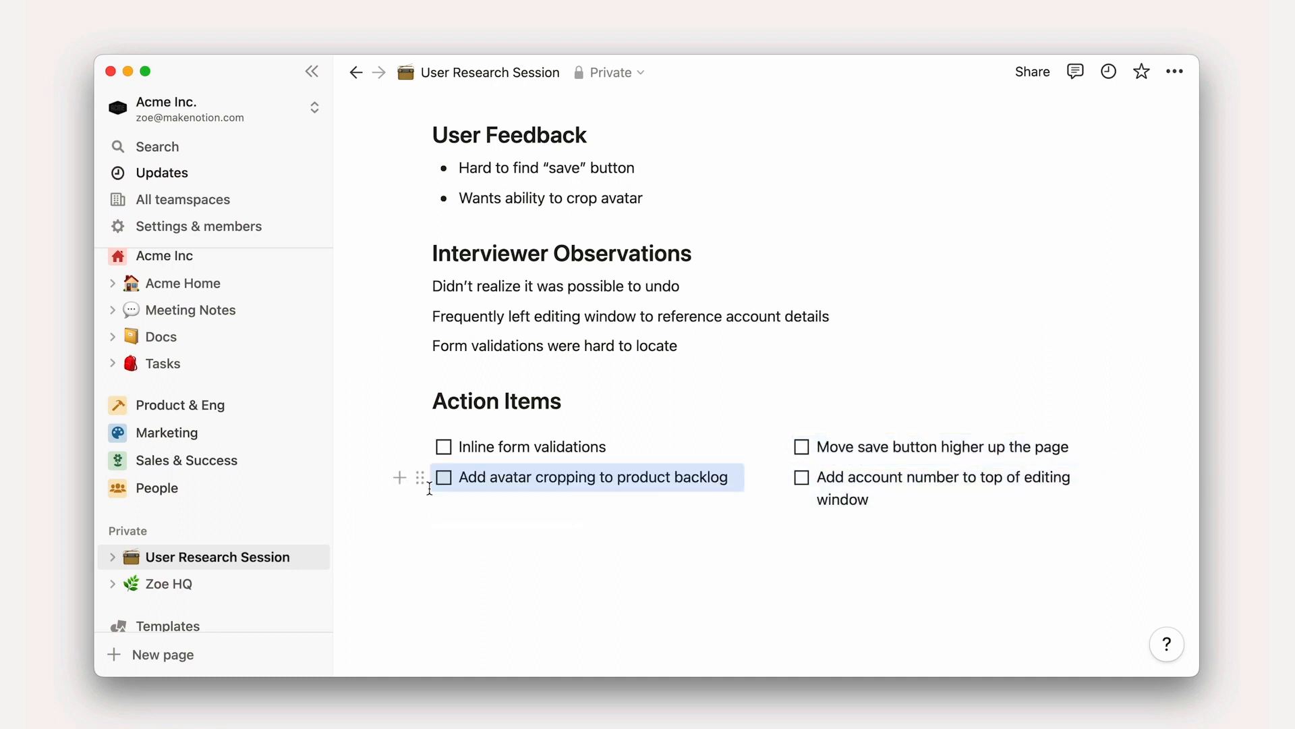
click(178, 292)
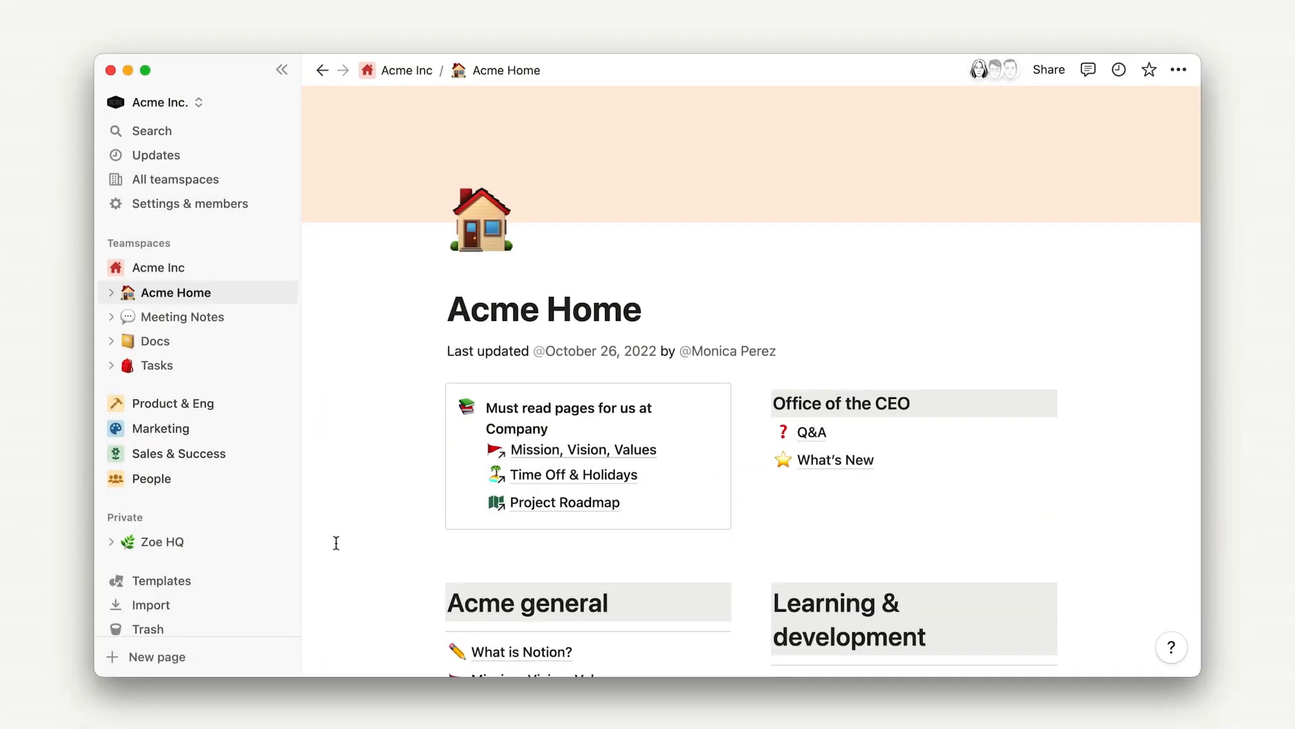
mouse_move(282, 520)
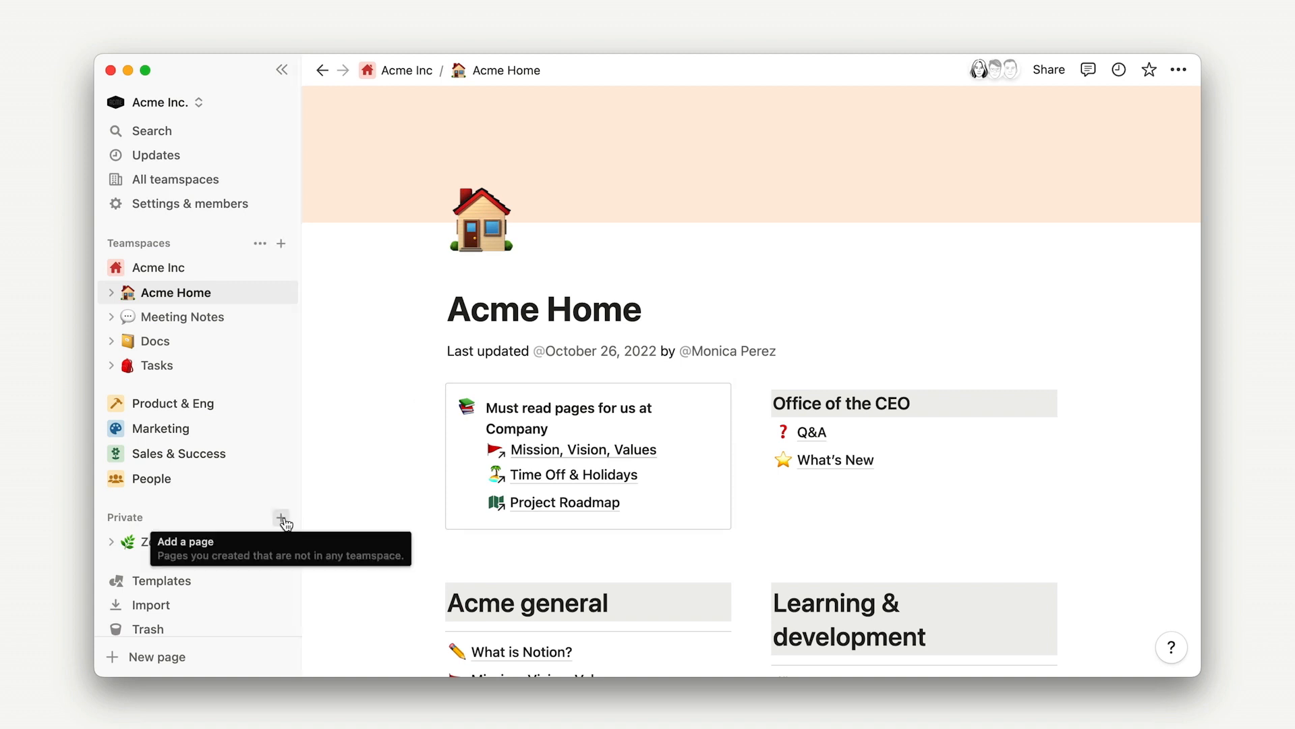
- Create another private page started as an empty page with an icon
click(281, 516)
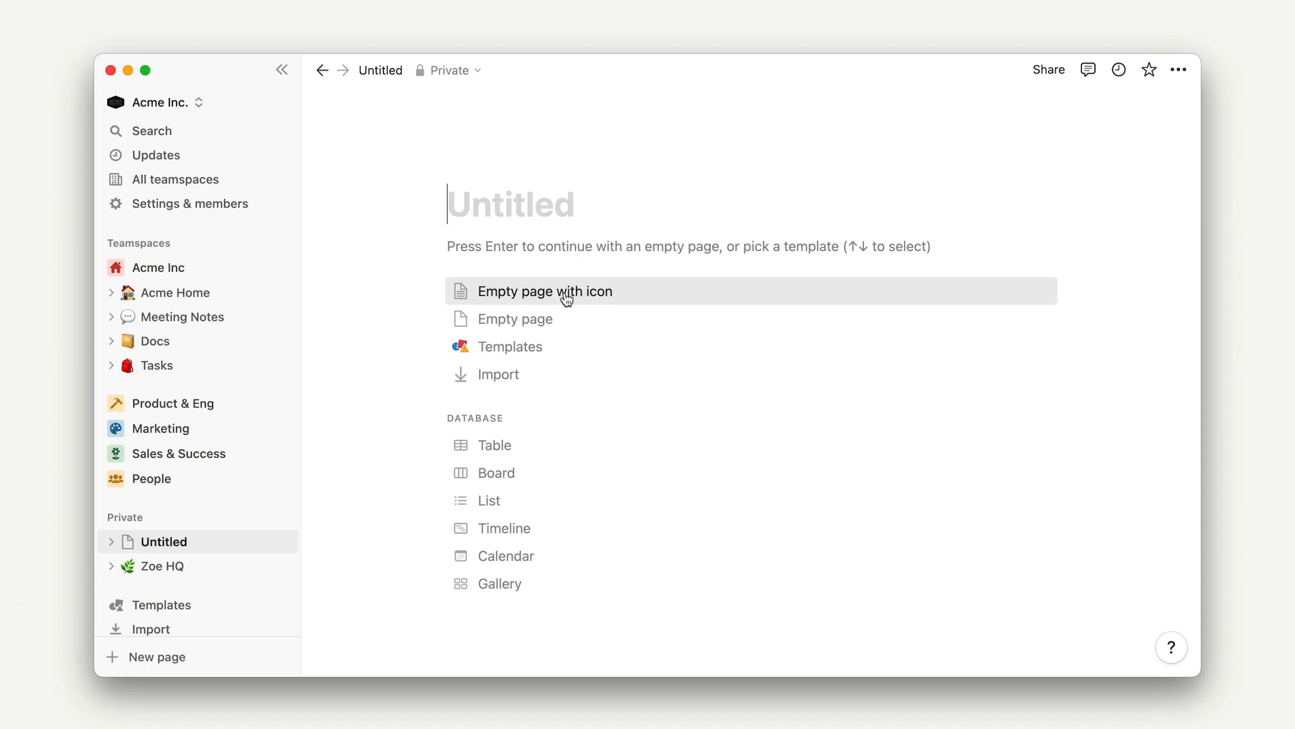
click(544, 291)
text(To-do list)
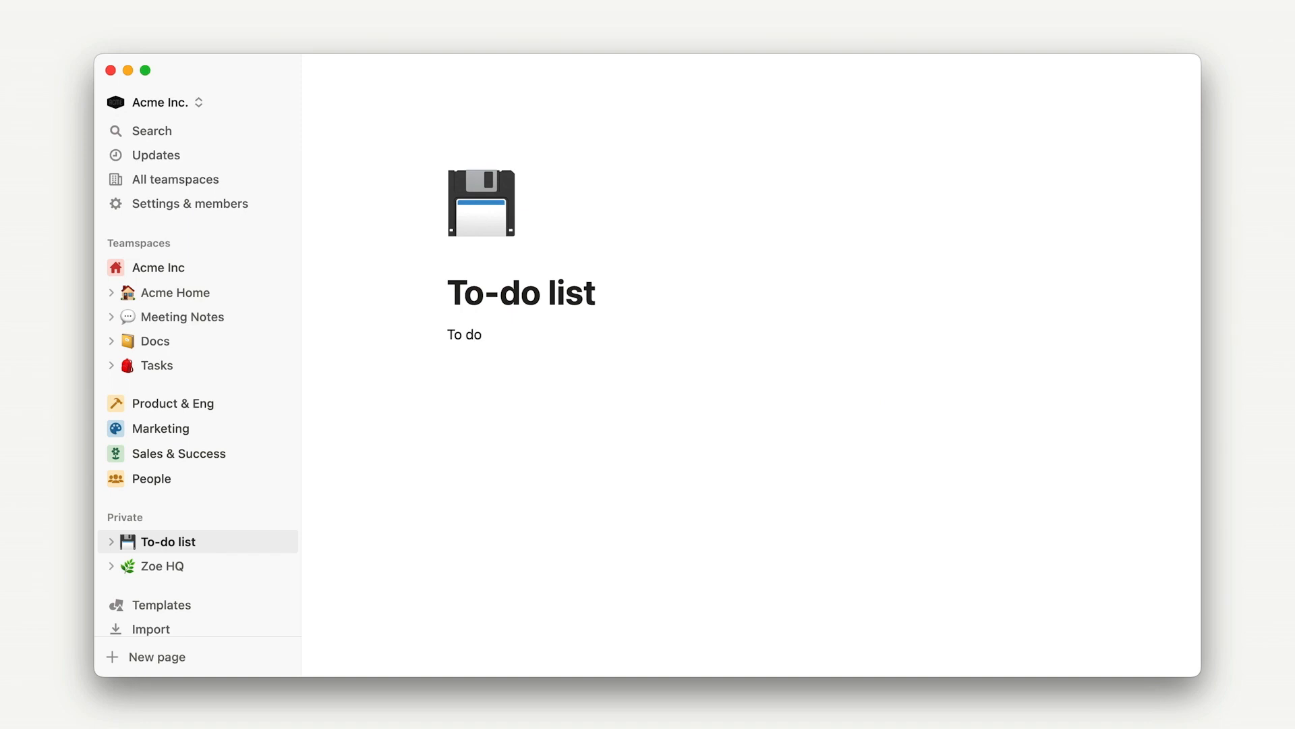
- Add Doing and Done lines and turn them into headings with /turn
text(Doing)
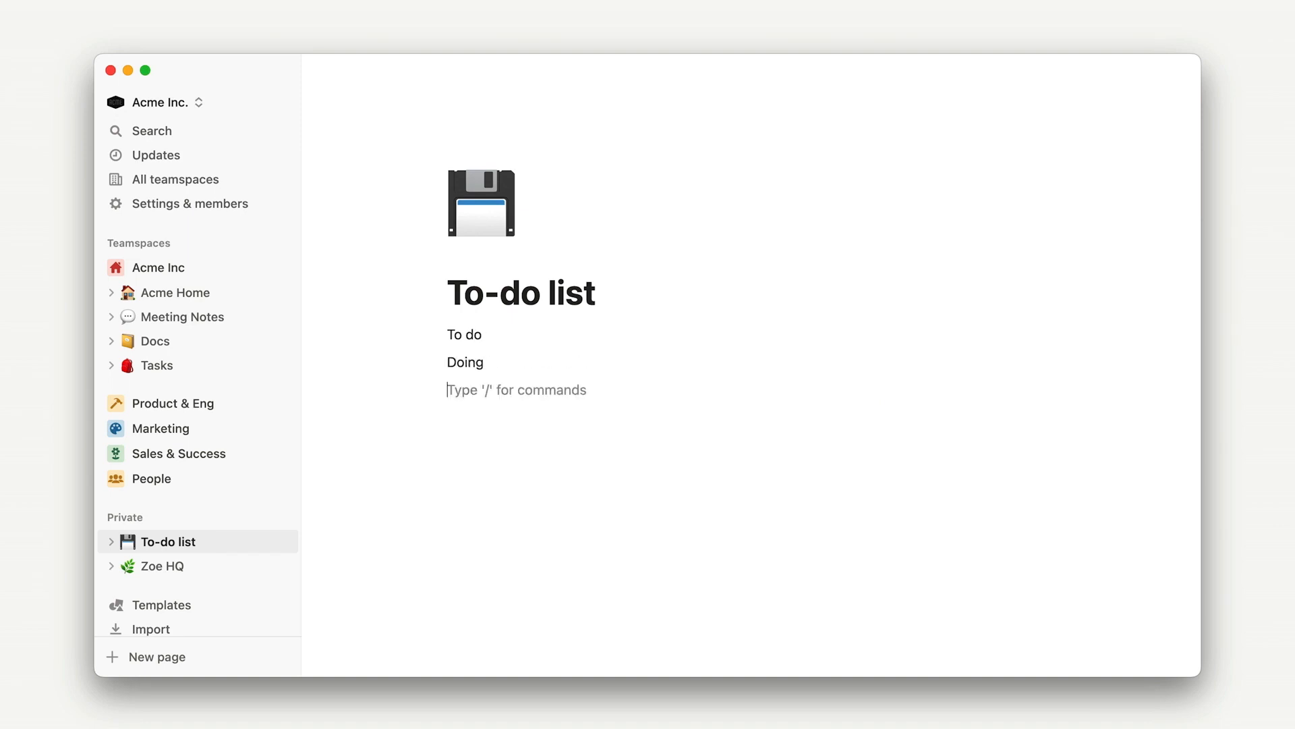
text(Done)
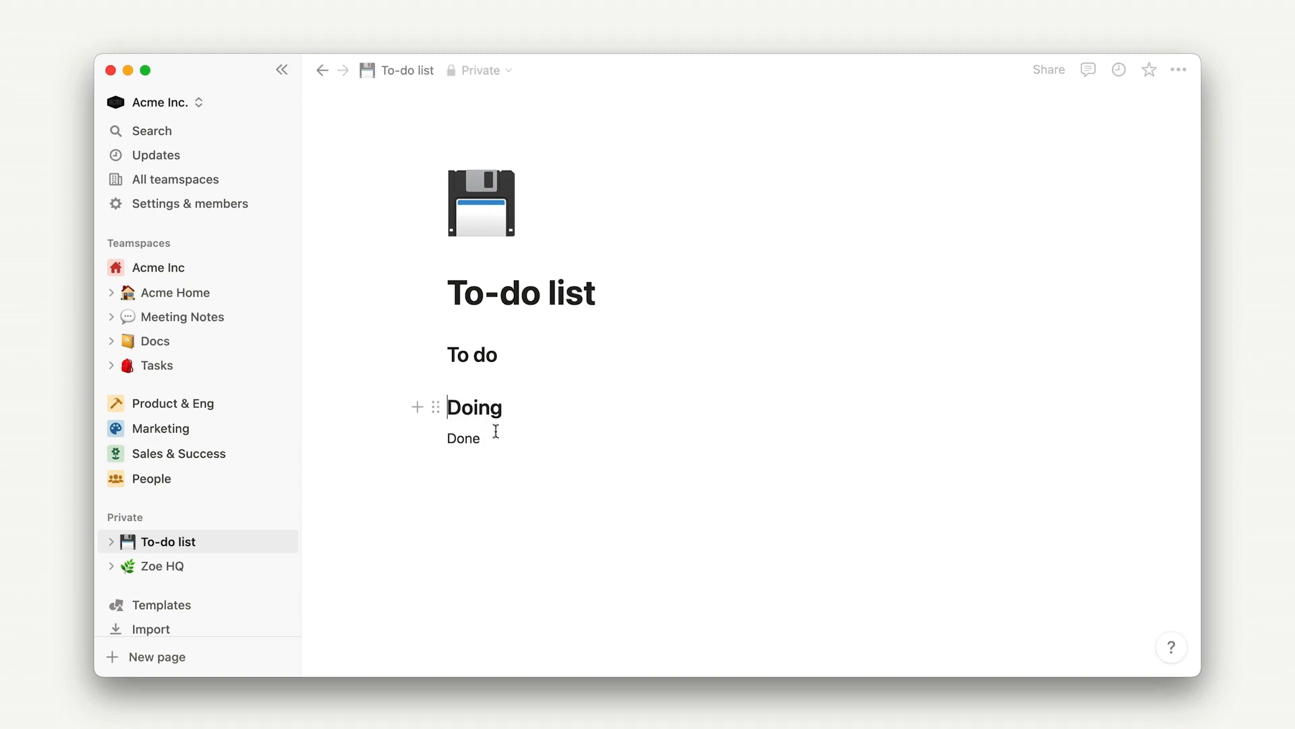
text(/turn)
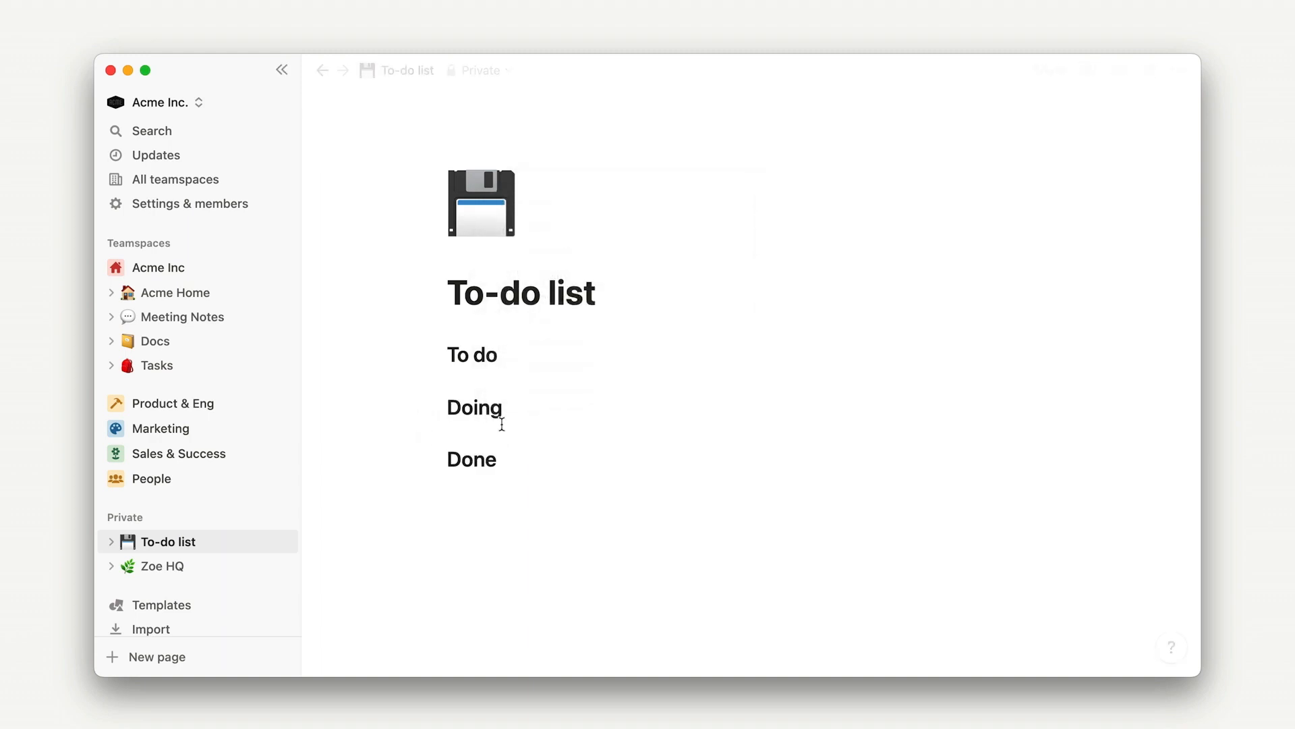
- Enter to-do checkboxes including Request PTO for family vacation under To do
text(/)
text(Request PTO for)
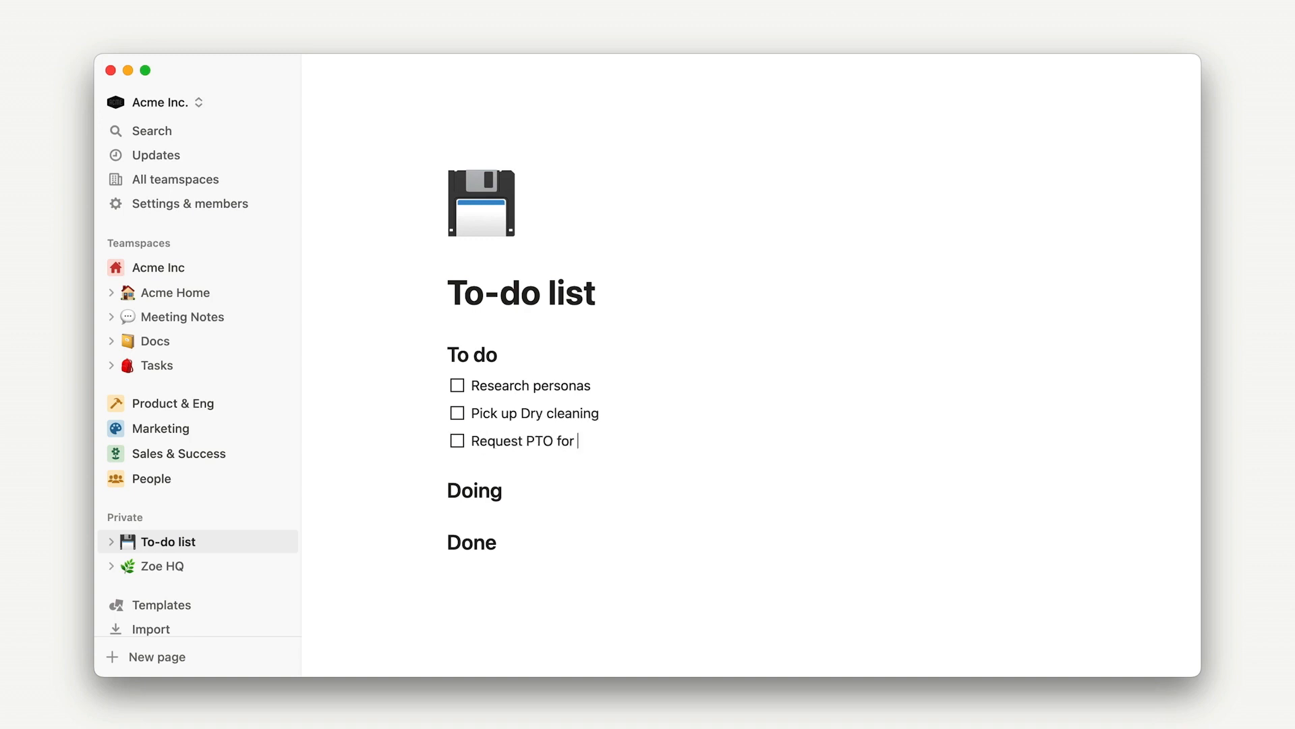
text(family vacation)
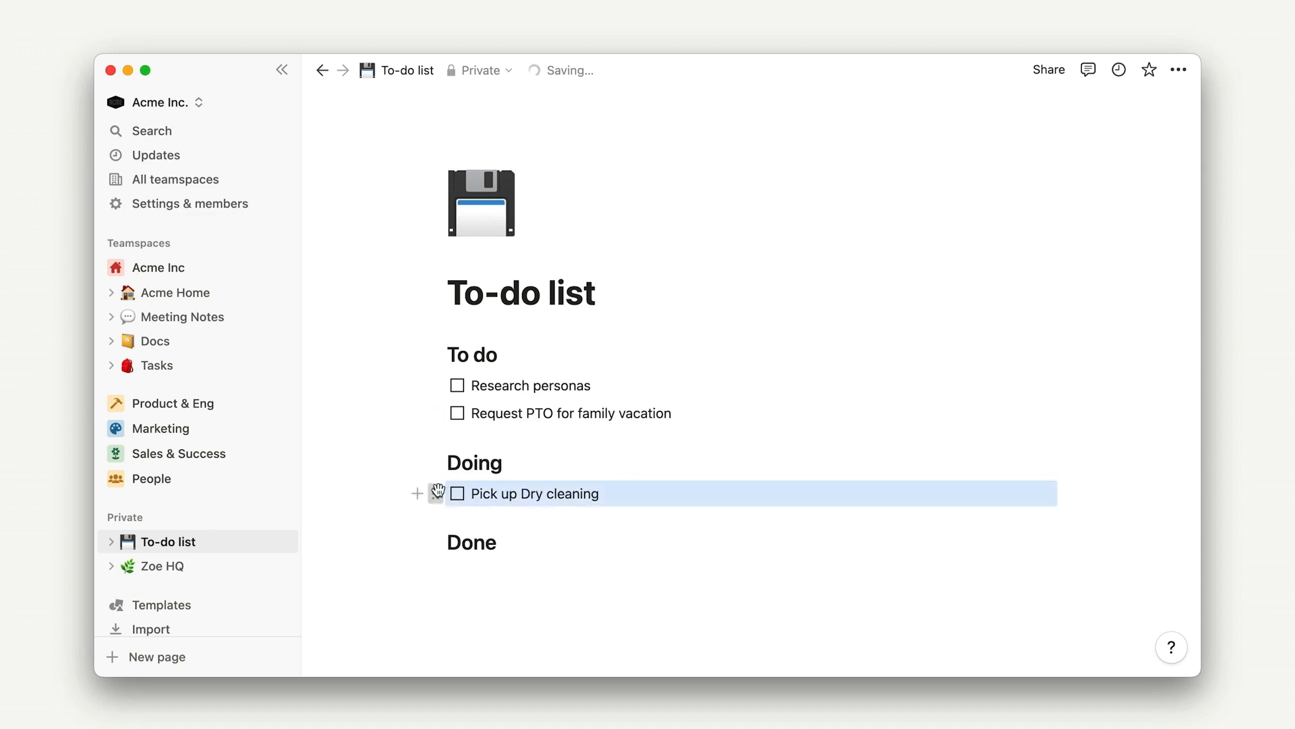
- Move Pick up Dry cleaning under Done and check it off
drag(533, 494, 533, 545)
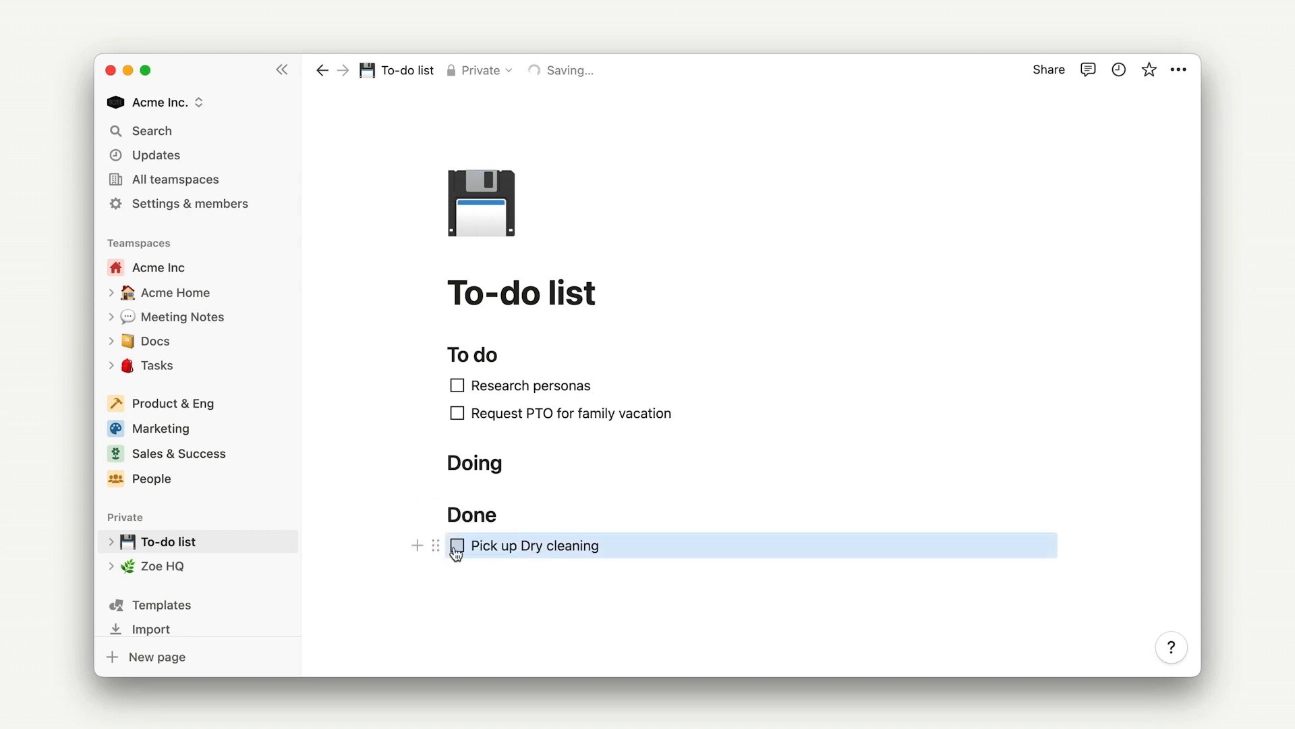
click(457, 545)
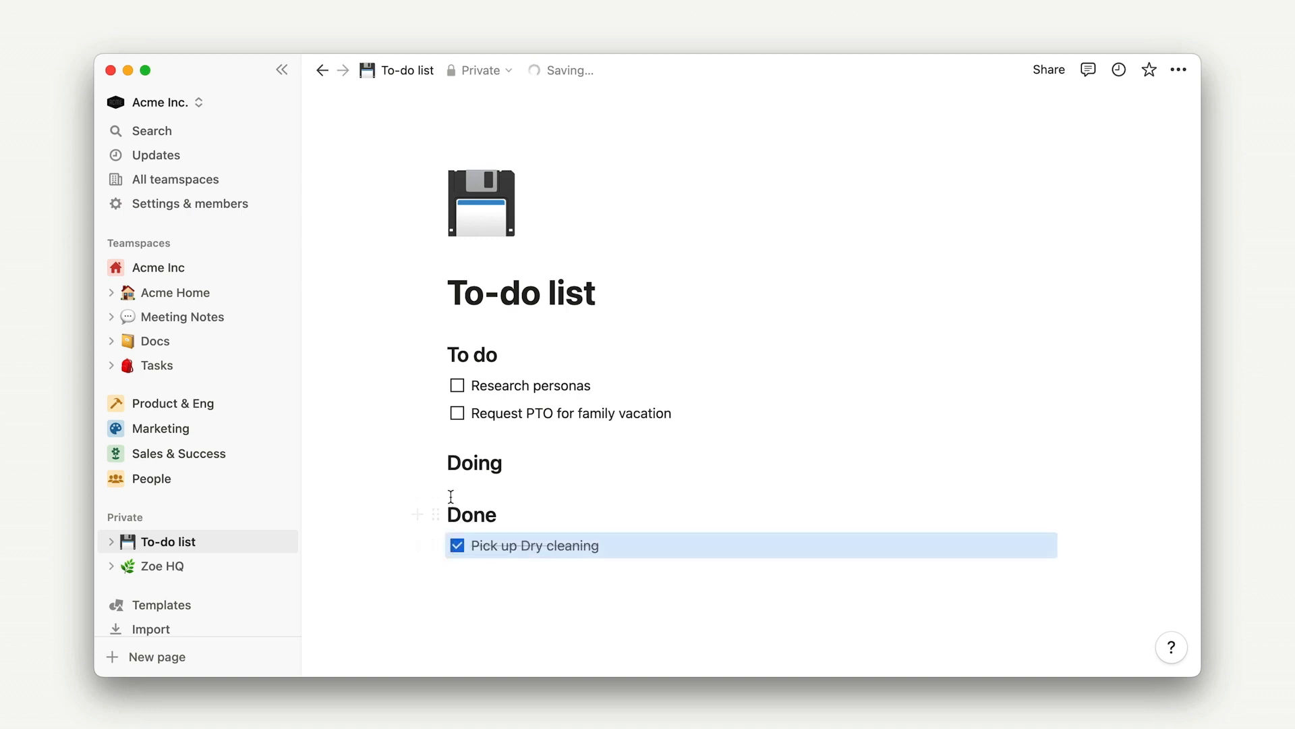